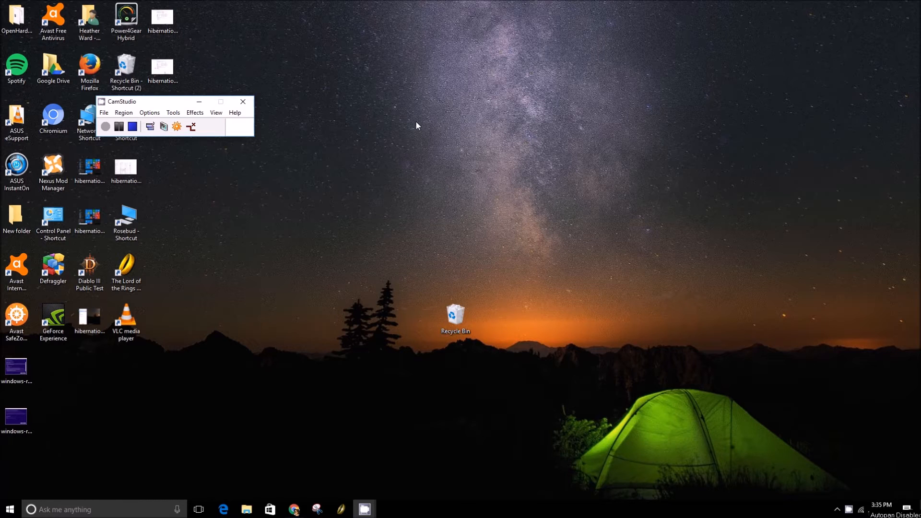
{"action": "mouse_move", "coordinate": [363, 99]}
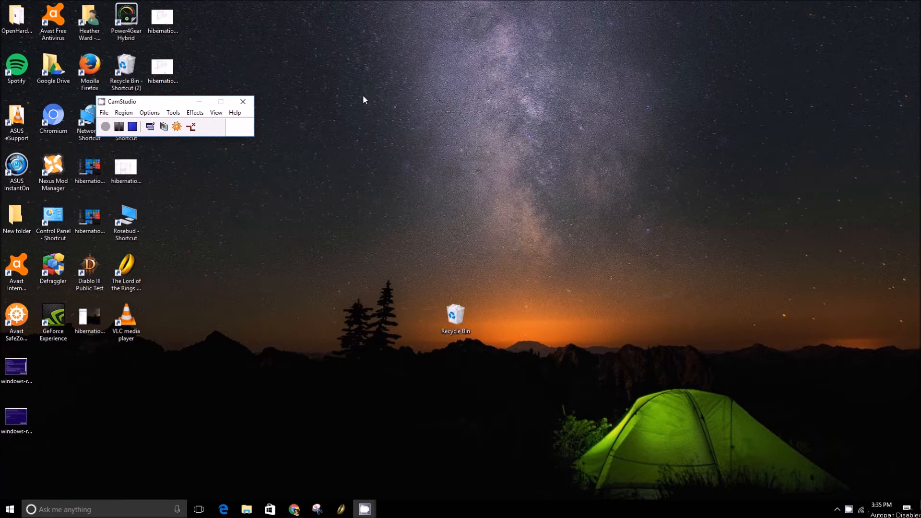
{"action": "mouse_move", "coordinate": [355, 107]}
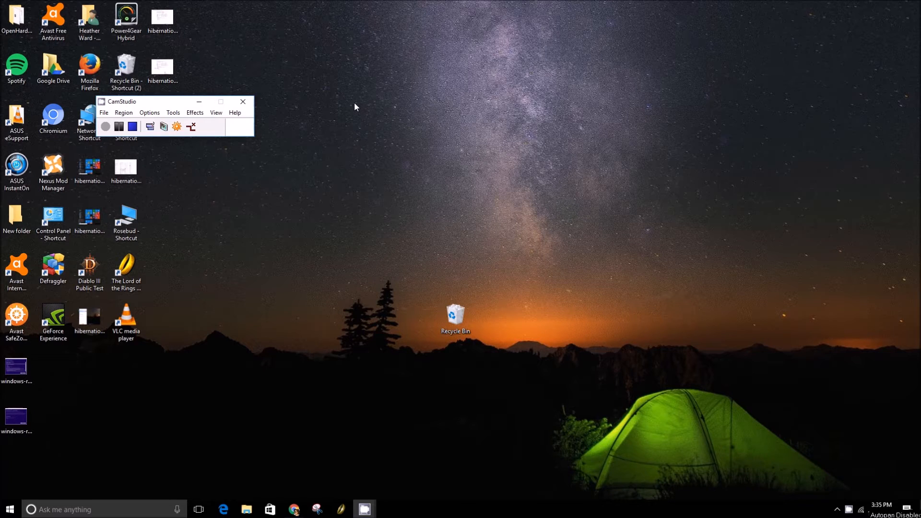
{"action": "mouse_move", "coordinate": [345, 98]}
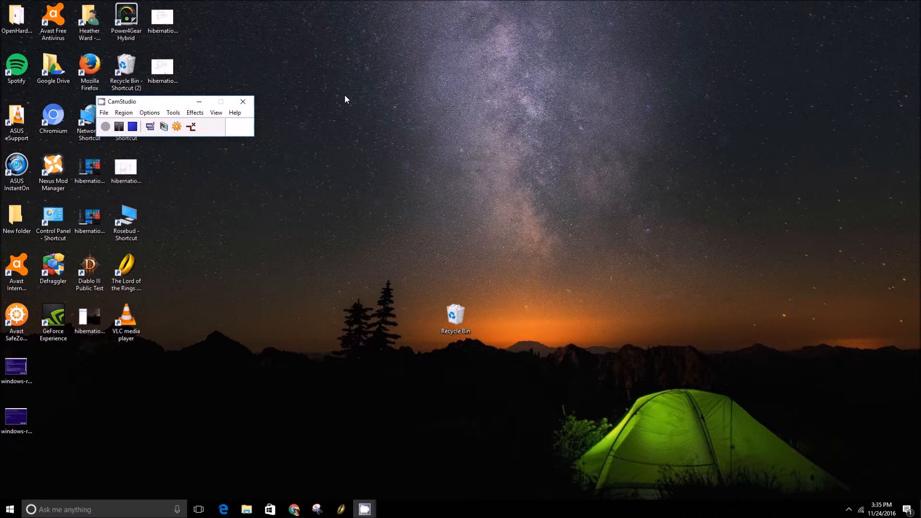
{"action": "mouse_move", "coordinate": [320, 365]}
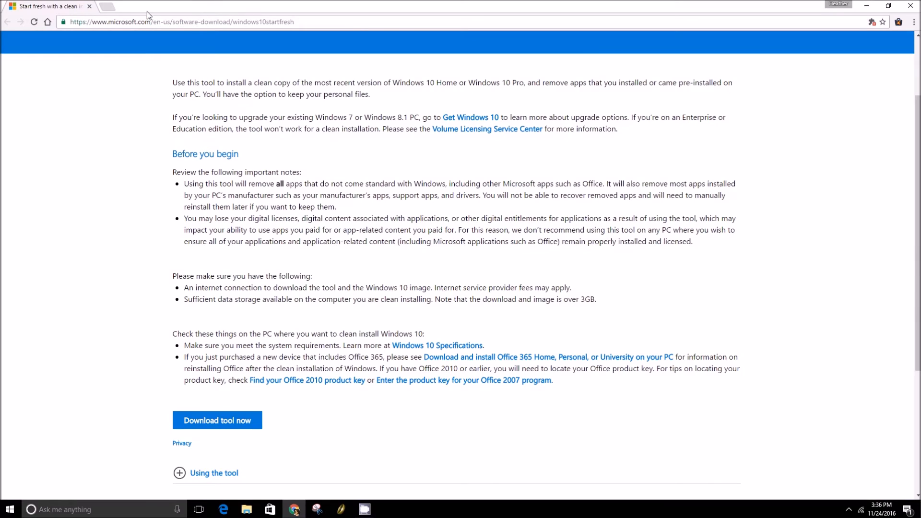
{"action": "mouse_move", "coordinate": [165, 31]}
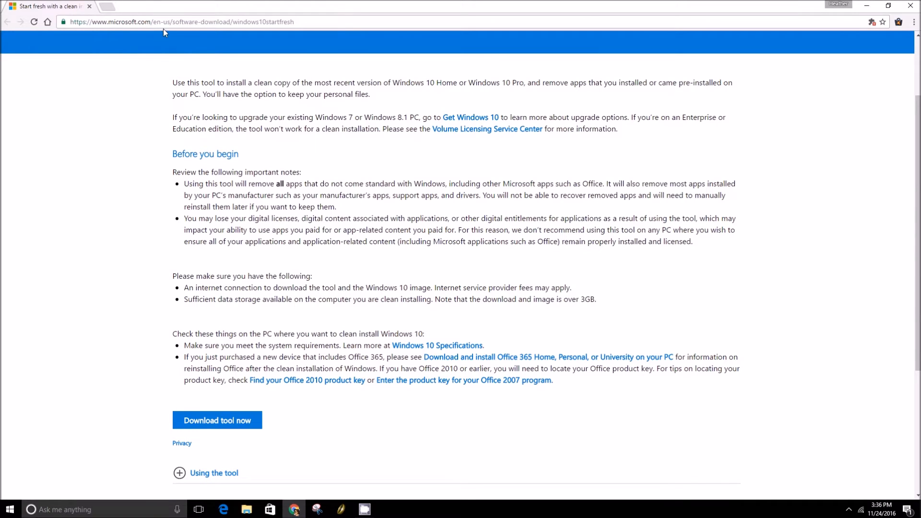
{"action": "mouse_move", "coordinate": [205, 41]}
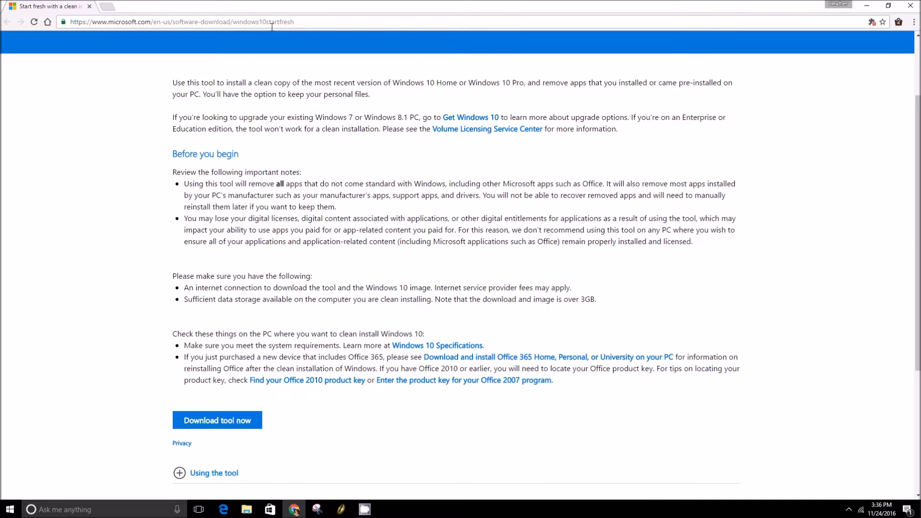
Step: Go to microsoft.com/en-us/software-download/windows10startfresh in Chrome
{"action": "left_click", "coordinate": [176, 22]}
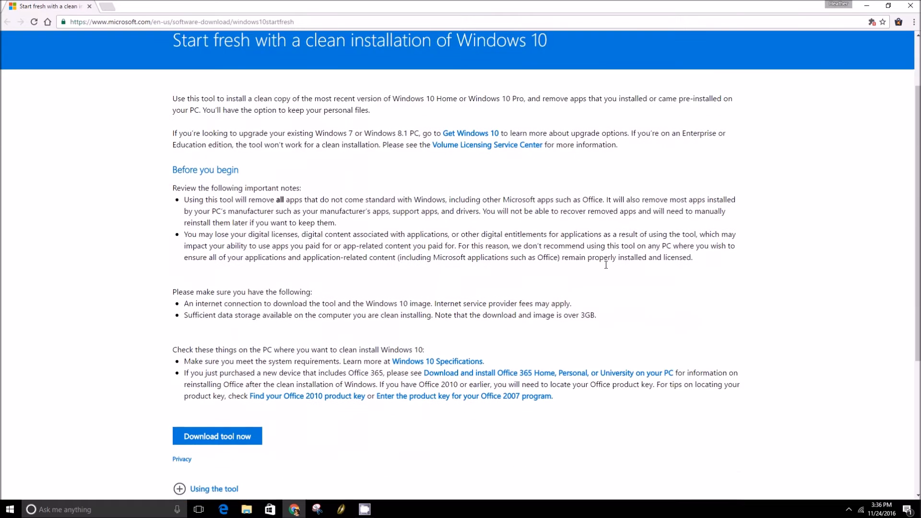
Step: Download and run the Windows 10 Refresh Tool via the 'Download tool now' button
{"action": "scroll", "scroll_direction": "down", "scroll_amount": 3}
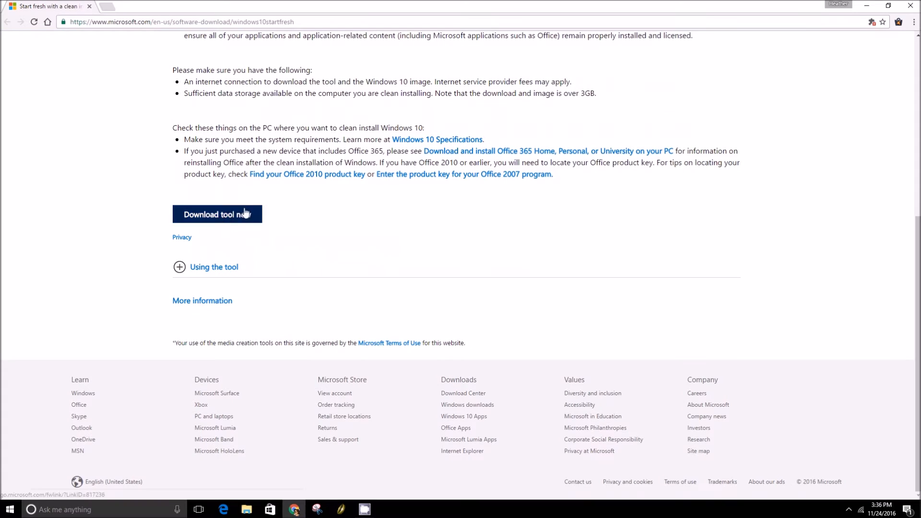
{"action": "left_click", "coordinate": [217, 214]}
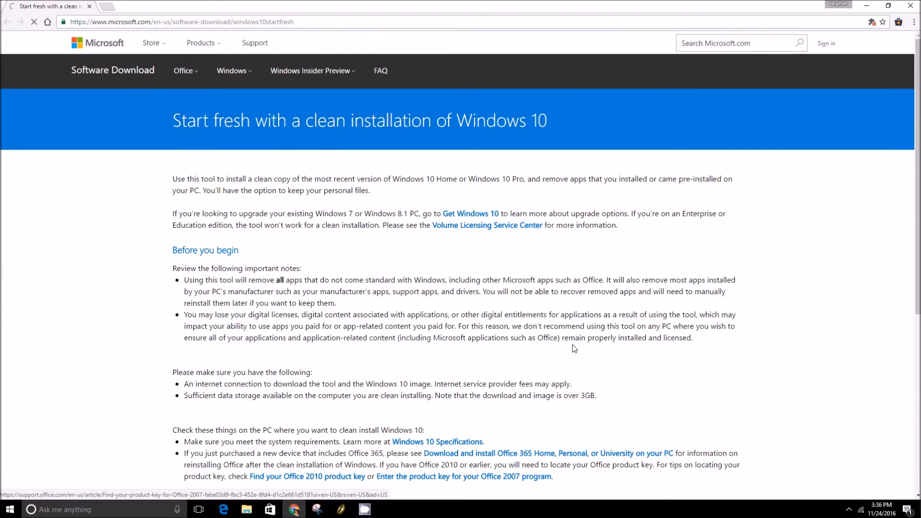
{"action": "scroll", "scroll_direction": "down", "scroll_amount": 3}
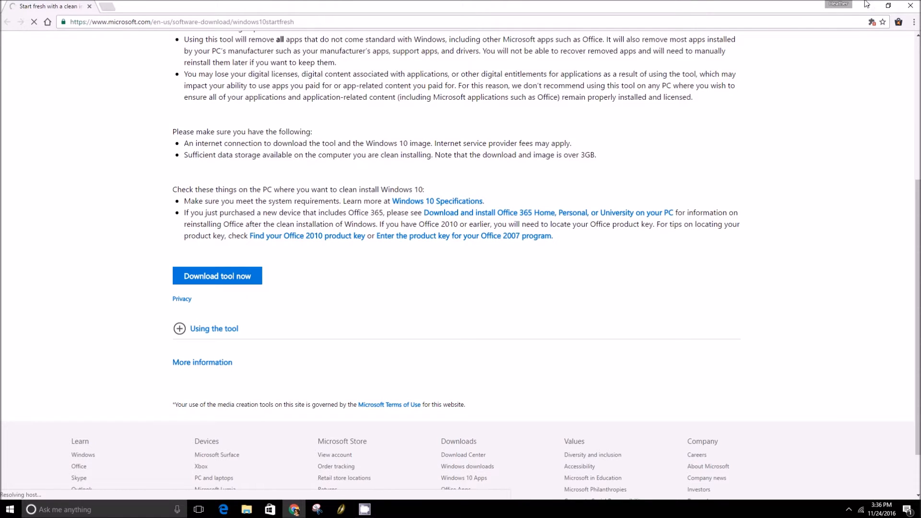
{"action": "scroll", "scroll_direction": "up", "scroll_amount": 3}
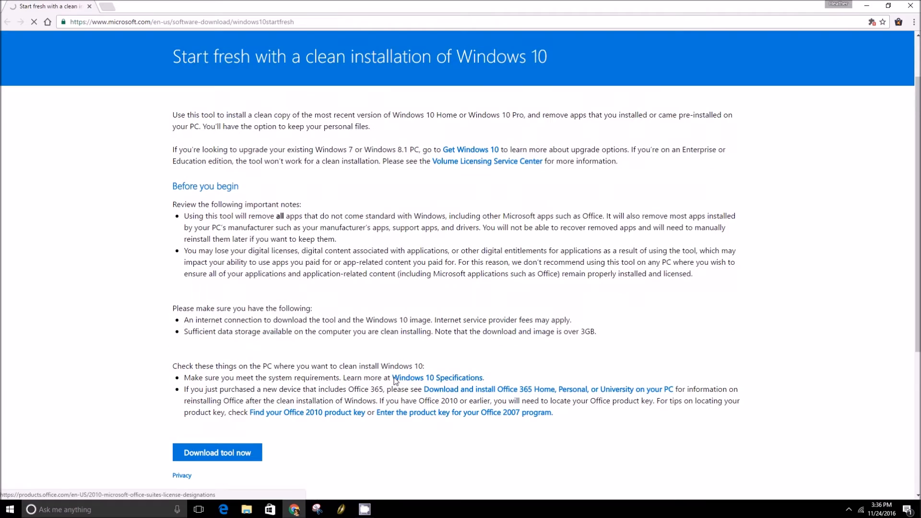
{"action": "left_click", "coordinate": [217, 452]}
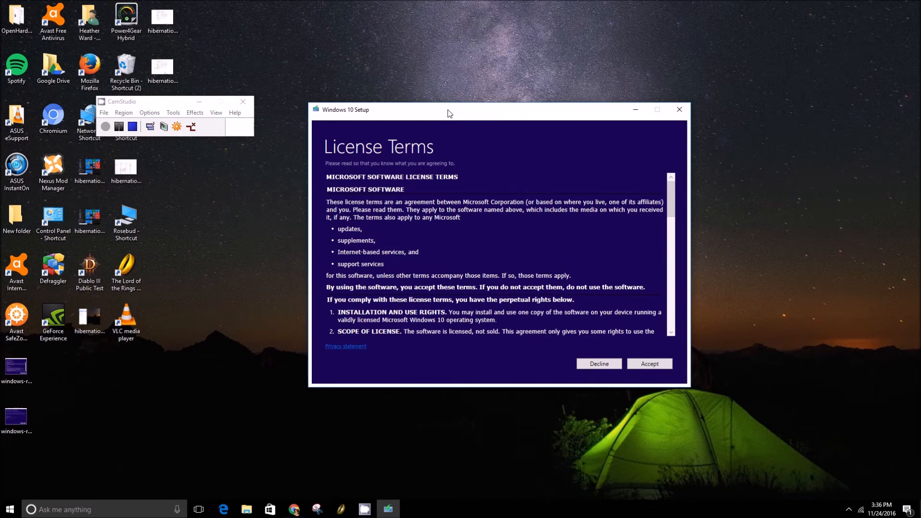
Step: Scroll the License Terms down to the applicable-law and warranty-disclaimer sections
{"action": "scroll", "scroll_direction": "down", "scroll_amount": 3}
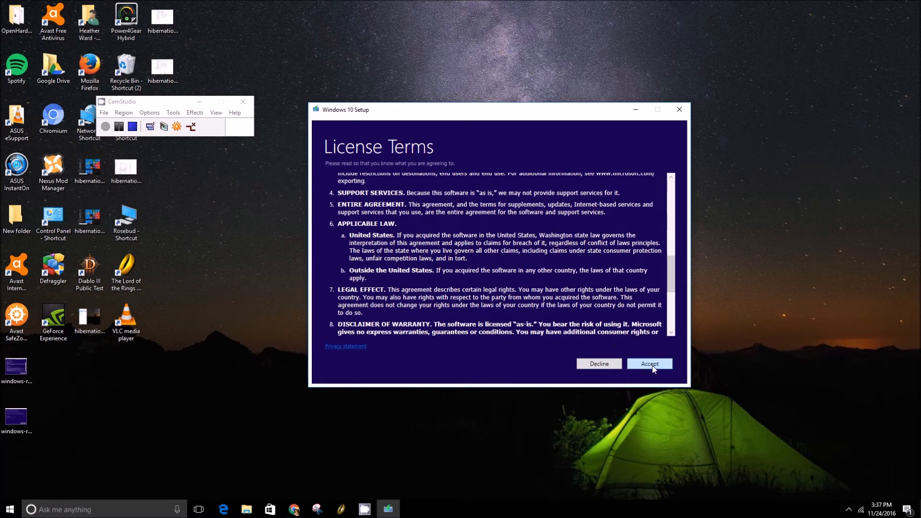
Step: Accept the Windows 10 Setup license terms
{"action": "left_click", "coordinate": [649, 363]}
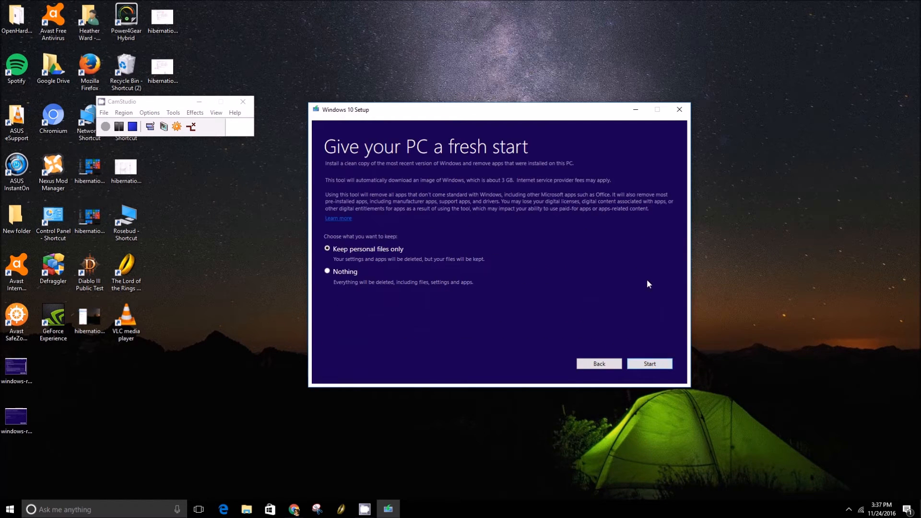
{"action": "mouse_move", "coordinate": [539, 102]}
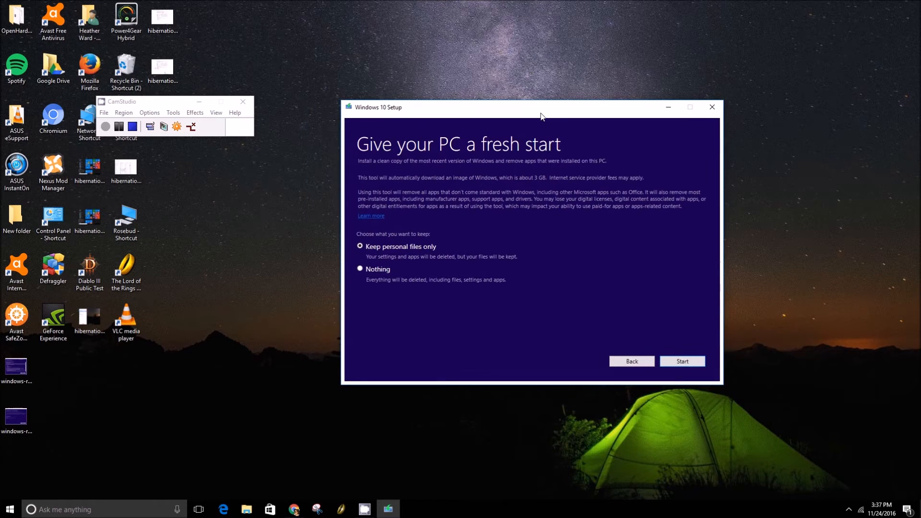
{"action": "mouse_move", "coordinate": [508, 127]}
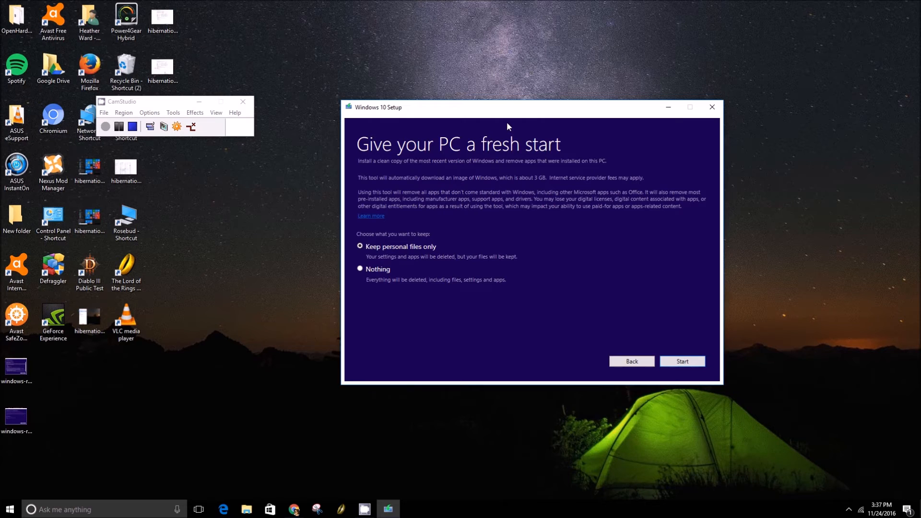
{"action": "mouse_move", "coordinate": [509, 184]}
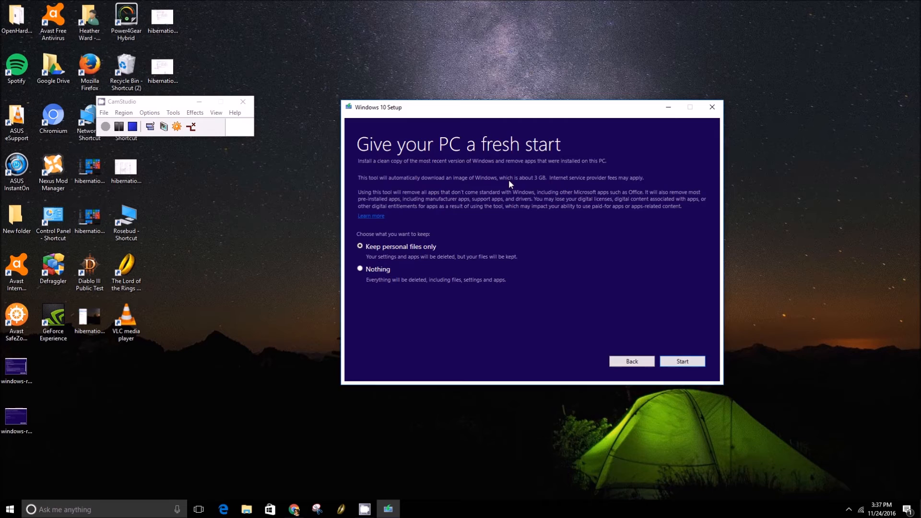
{"action": "mouse_move", "coordinate": [436, 248]}
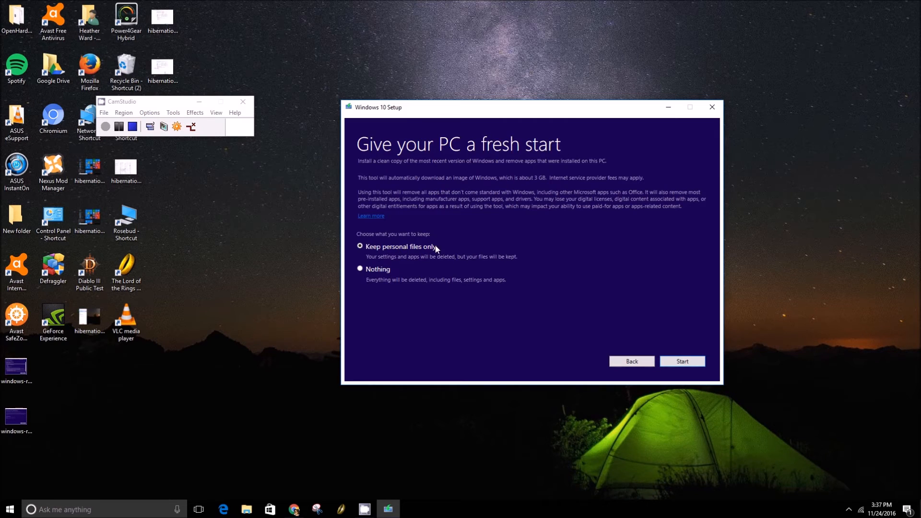
{"action": "mouse_move", "coordinate": [420, 253]}
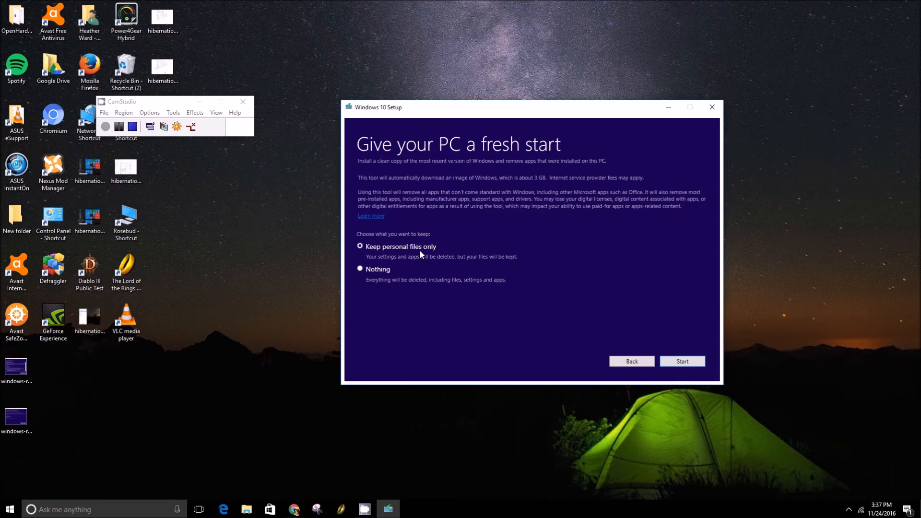
{"action": "mouse_move", "coordinate": [463, 247]}
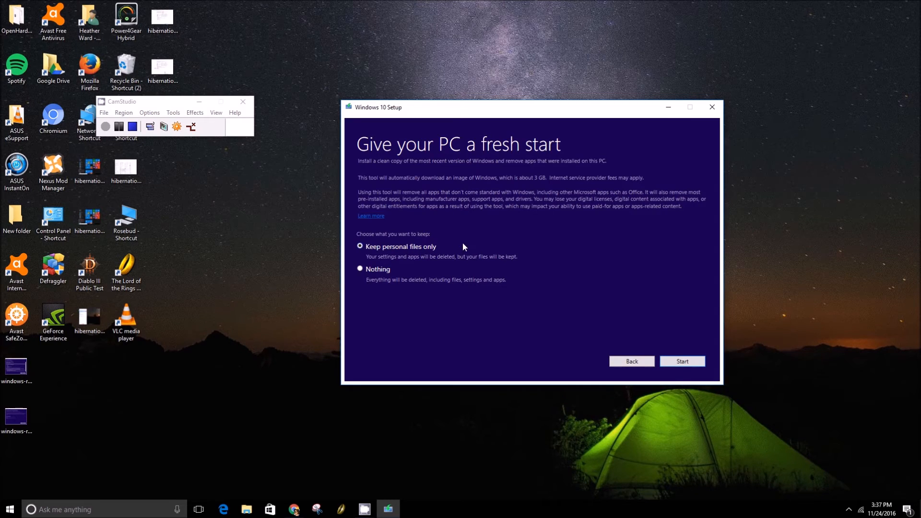
{"action": "mouse_move", "coordinate": [418, 271]}
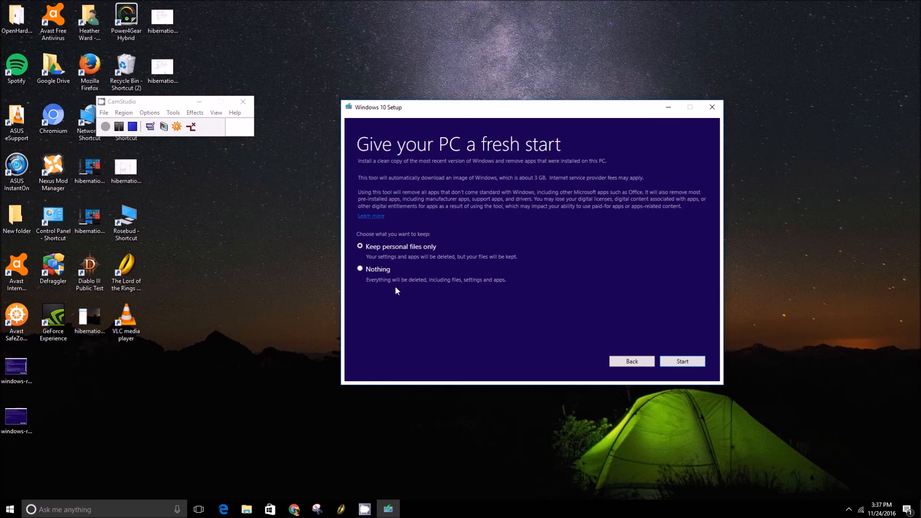
{"action": "mouse_move", "coordinate": [381, 276]}
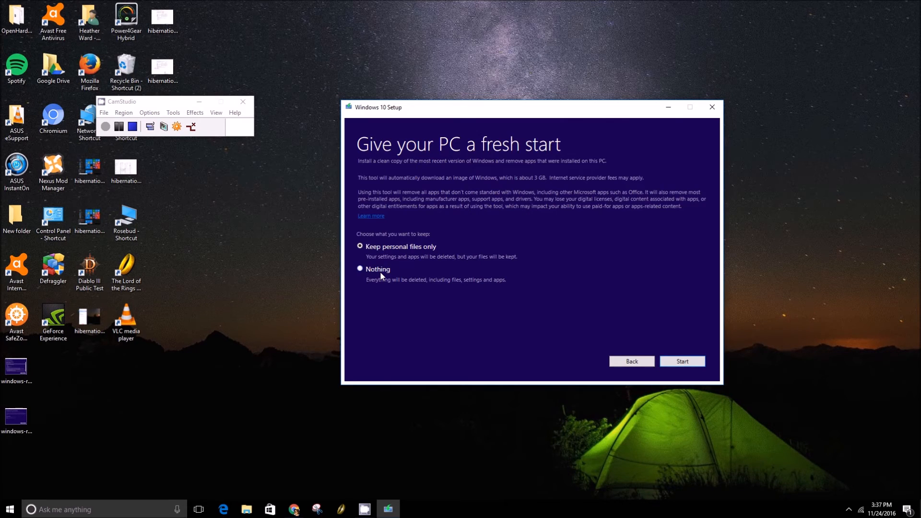
{"action": "mouse_move", "coordinate": [395, 251]}
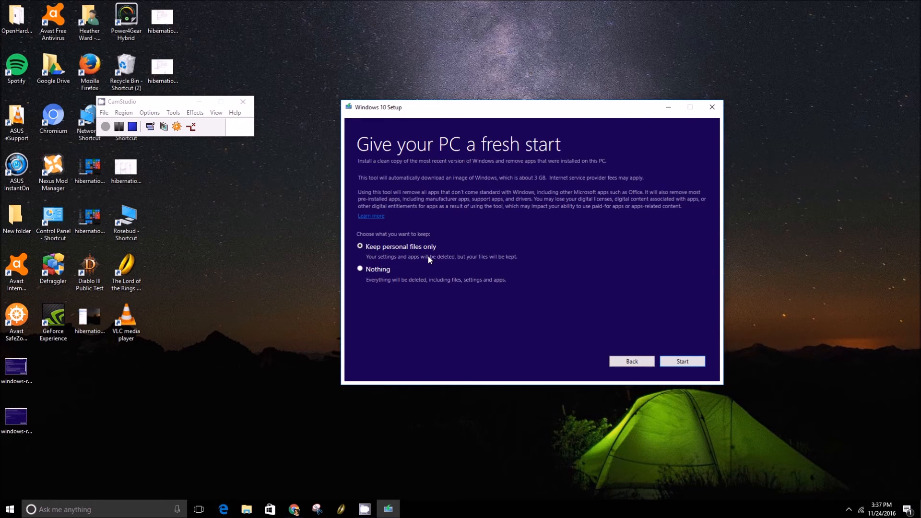
{"action": "mouse_move", "coordinate": [491, 194]}
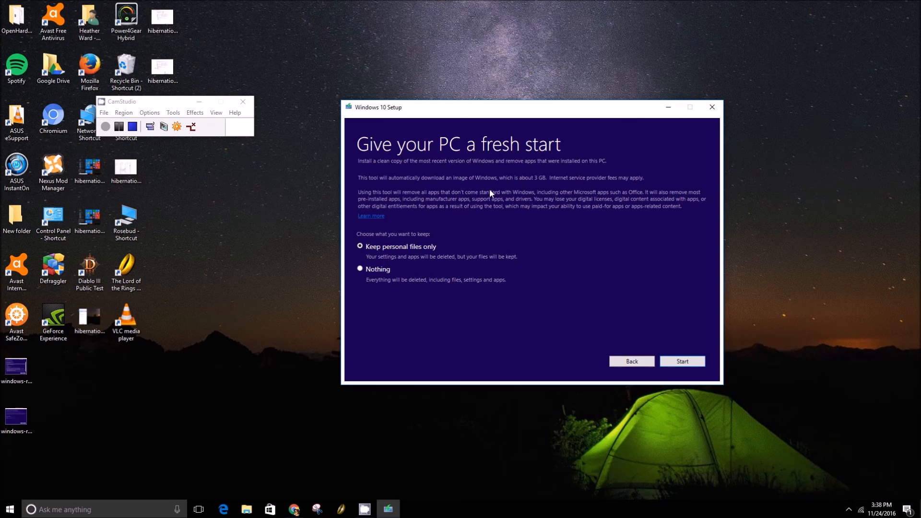
{"action": "mouse_move", "coordinate": [579, 301]}
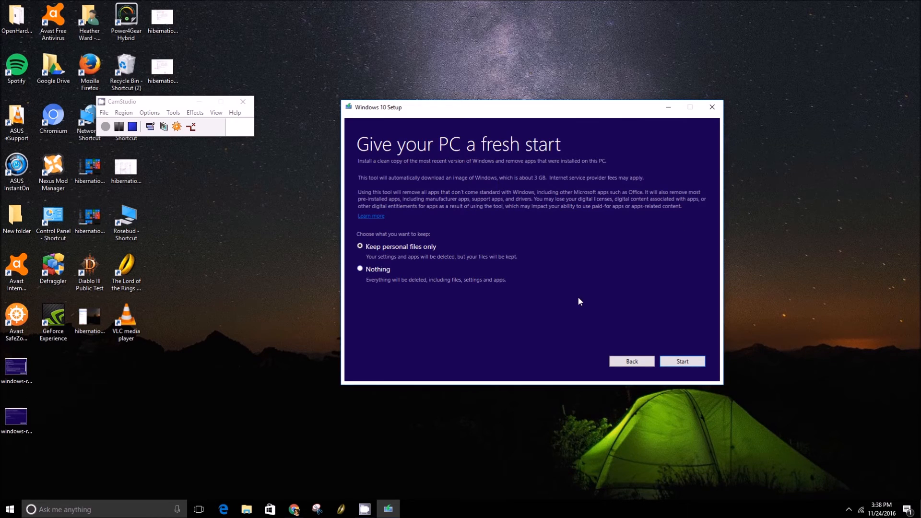
{"action": "mouse_move", "coordinate": [540, 301]}
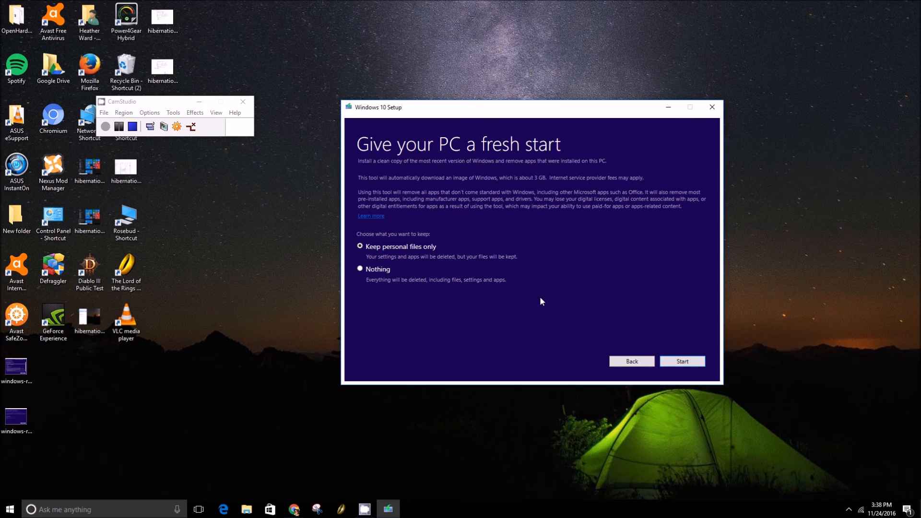
{"action": "mouse_move", "coordinate": [510, 110]}
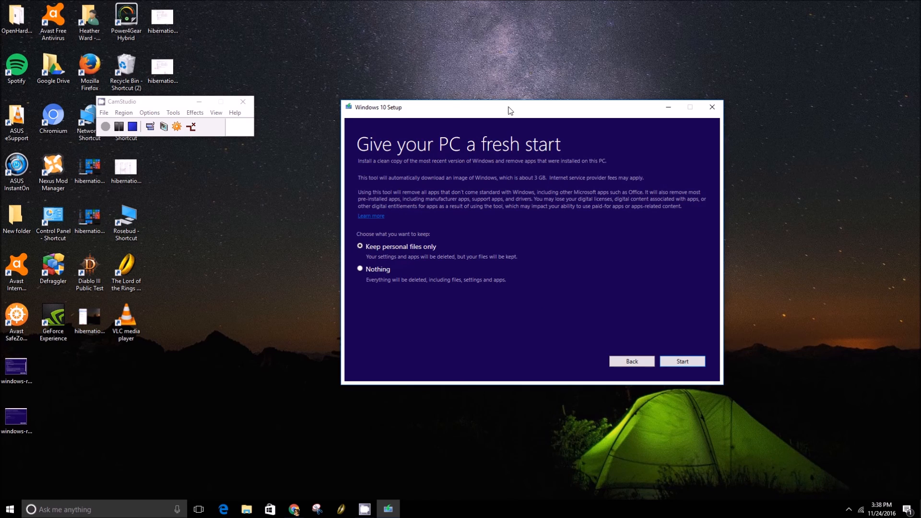